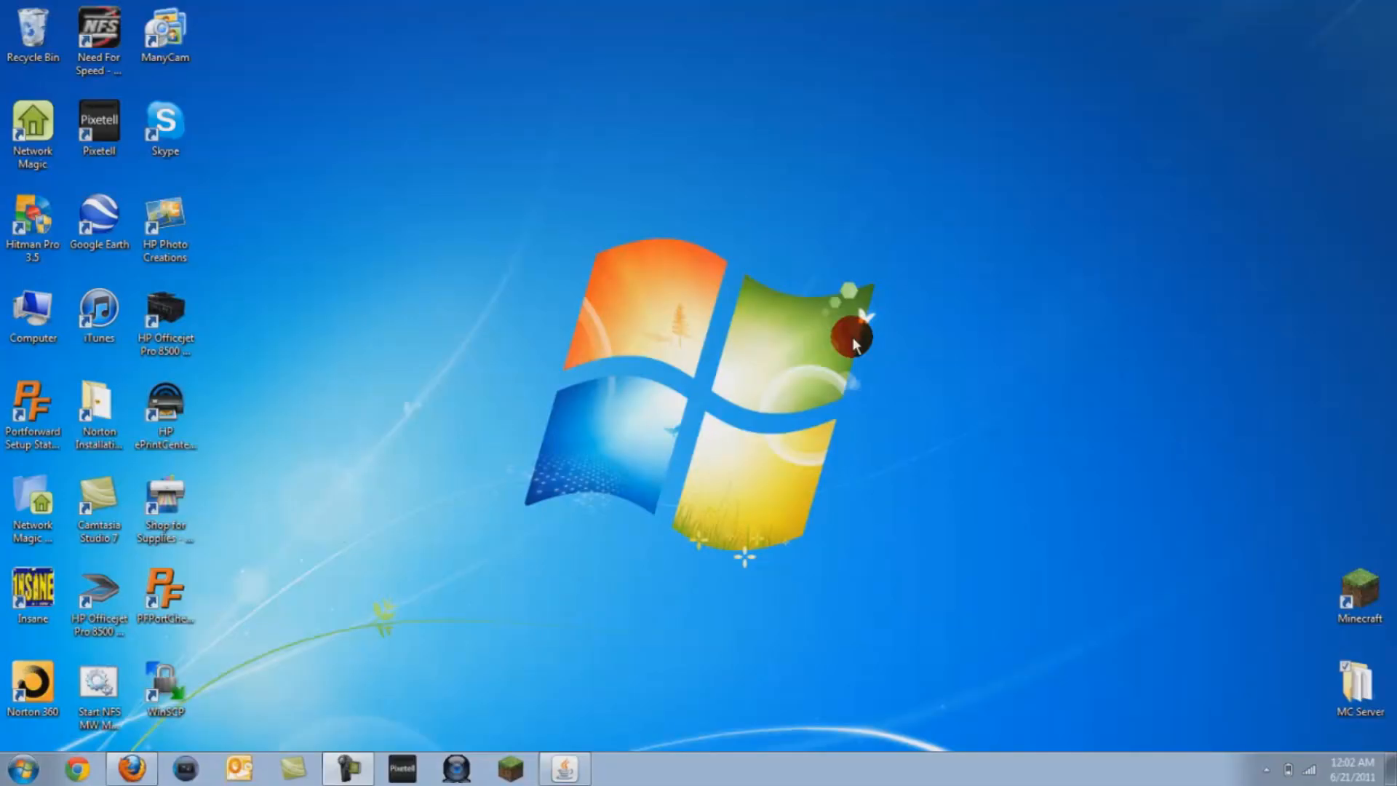
mouse_move(1310, 541)
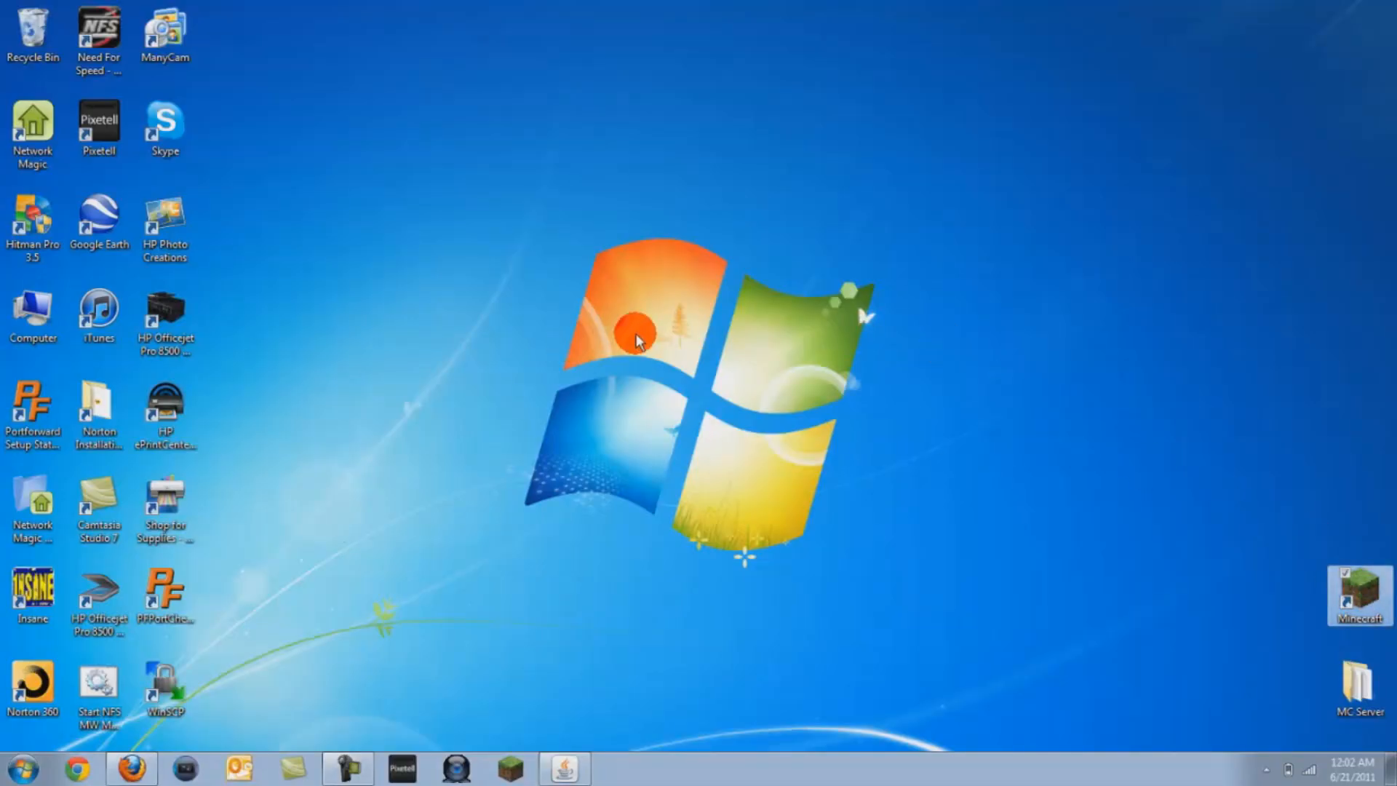
mouse_move(666, 270)
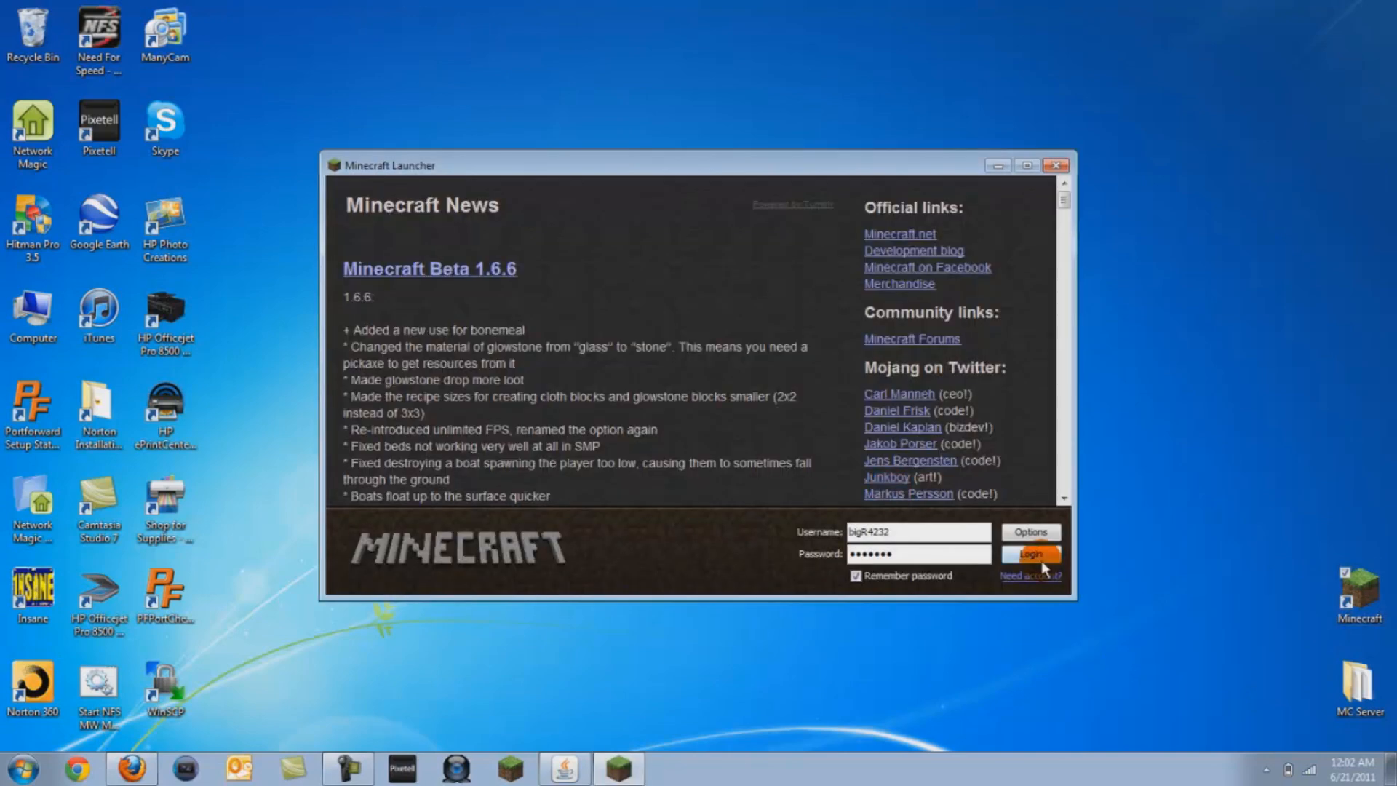
Attempt login, get 'Failed to login: Bad login', return to title, check Multiplayer, then quit Minecraft
click(1030, 554)
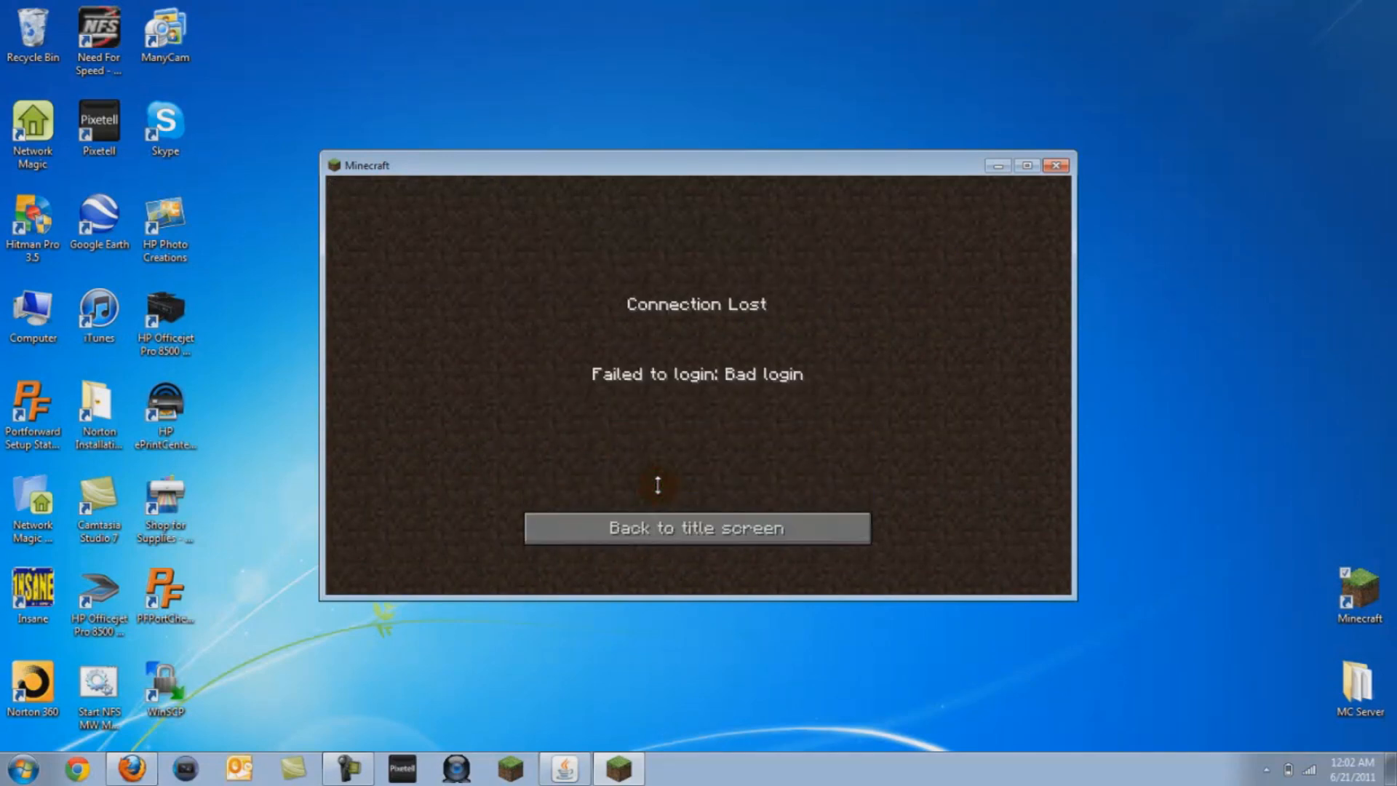
click(696, 528)
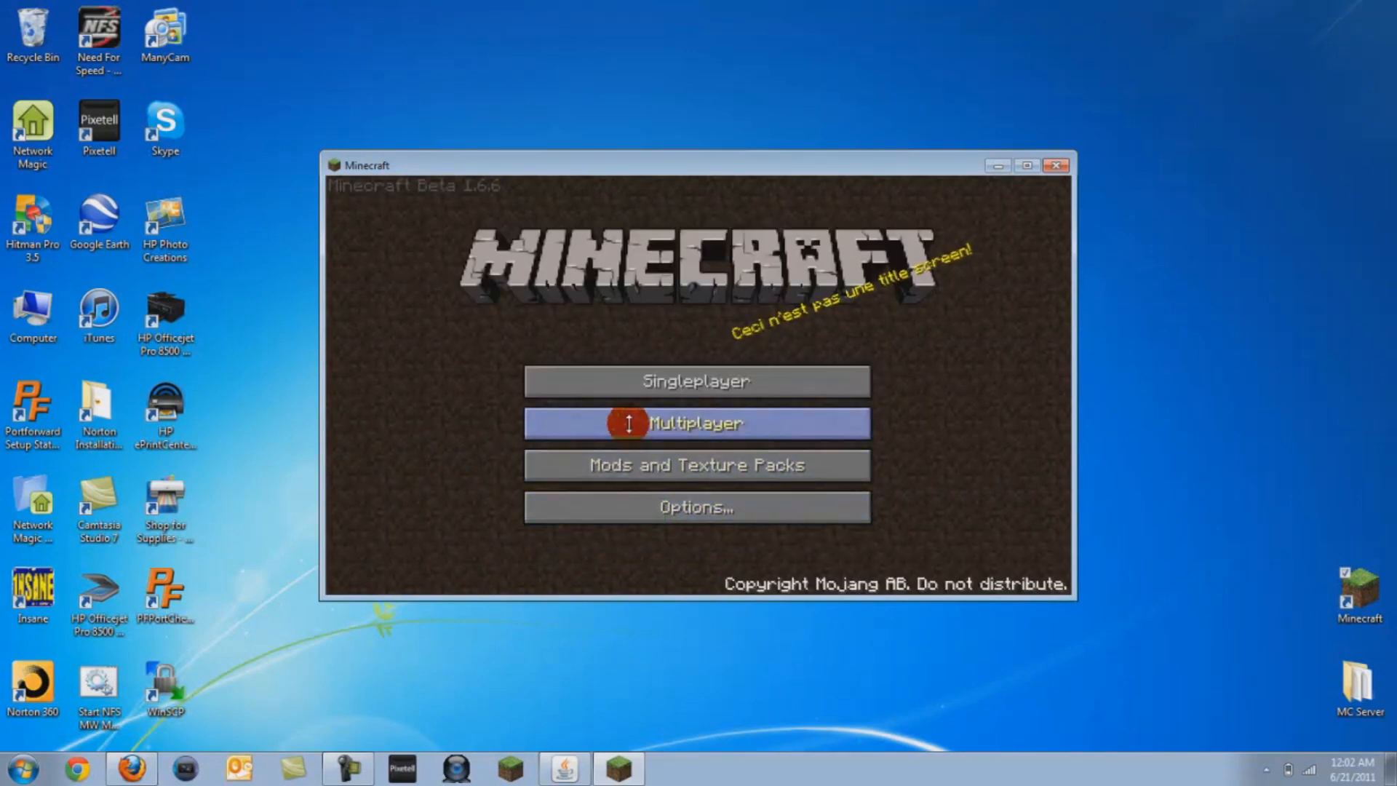
click(696, 424)
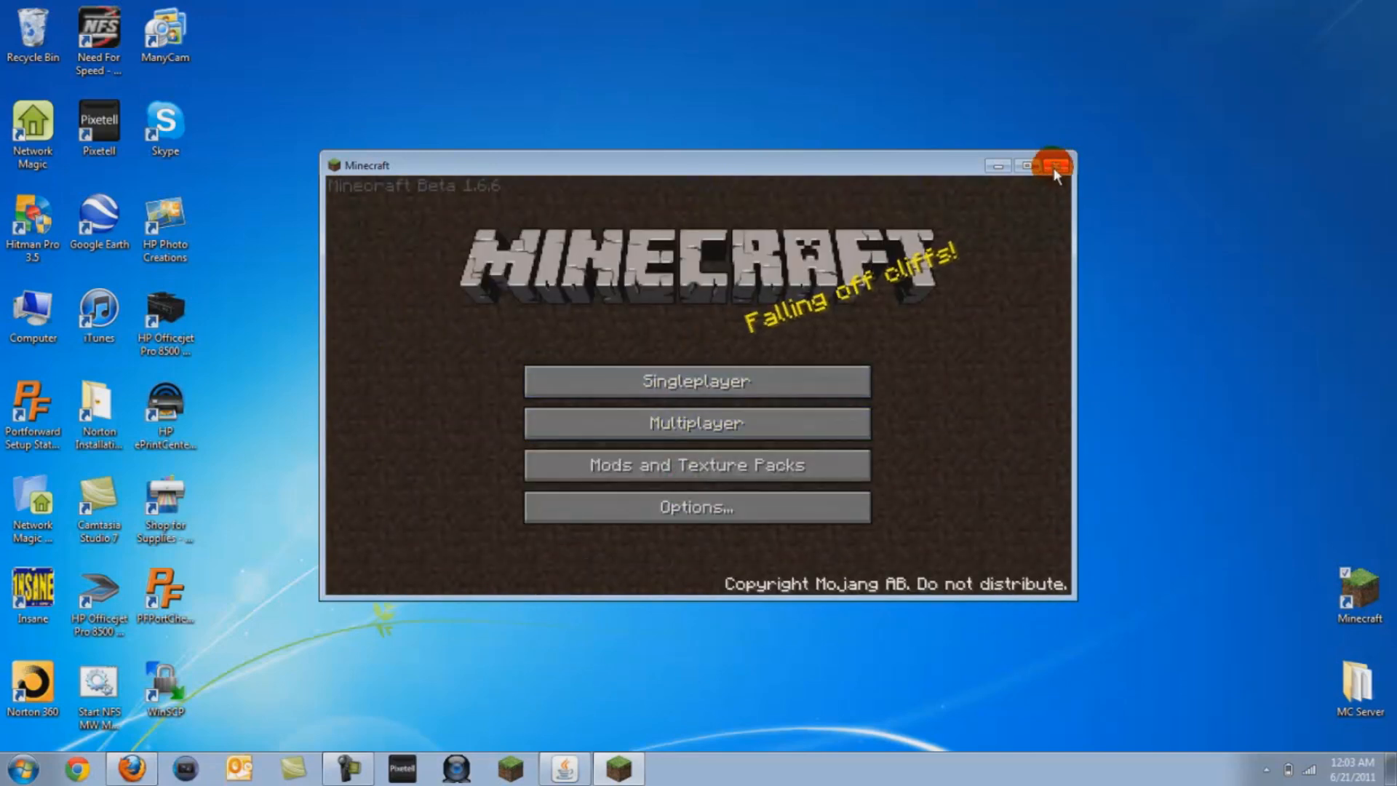
click(1055, 167)
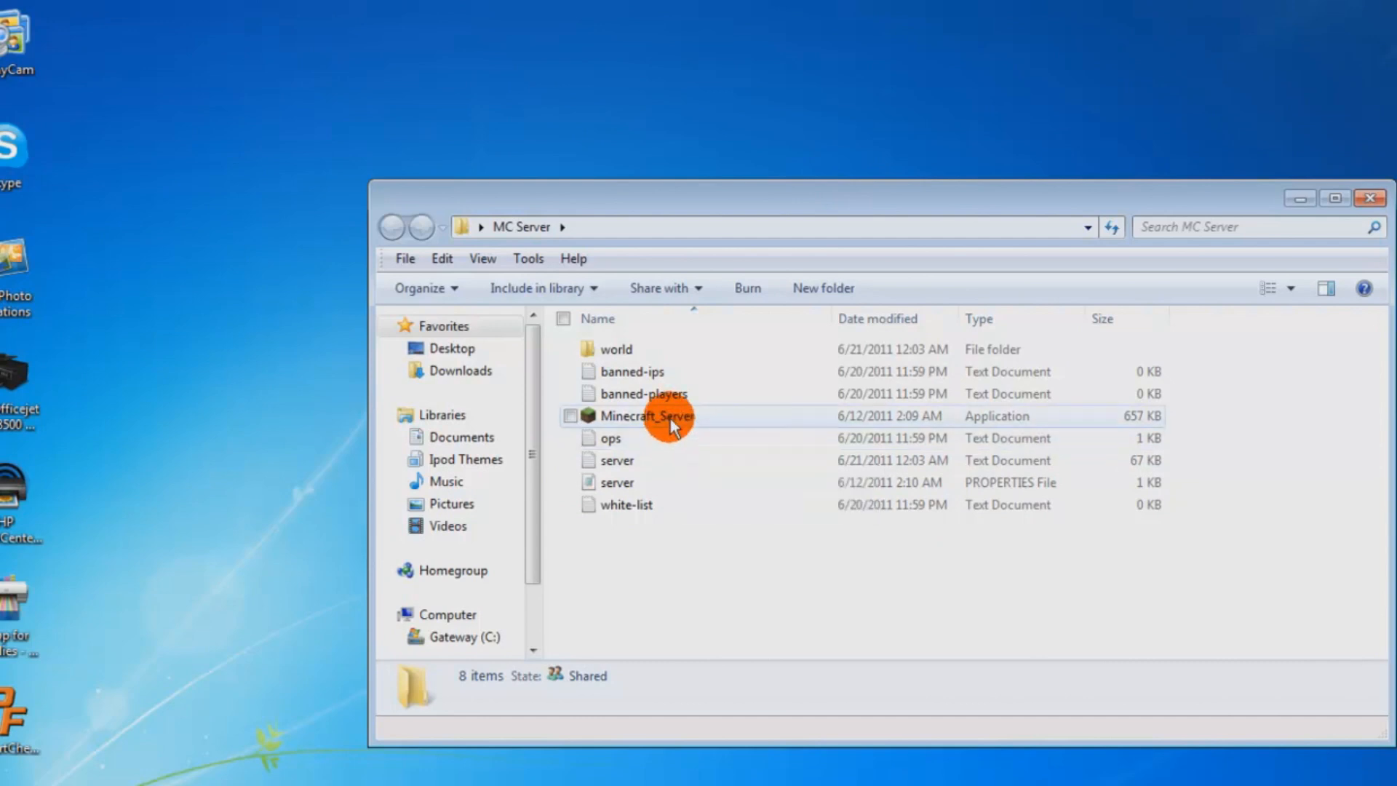
double_click(610, 438)
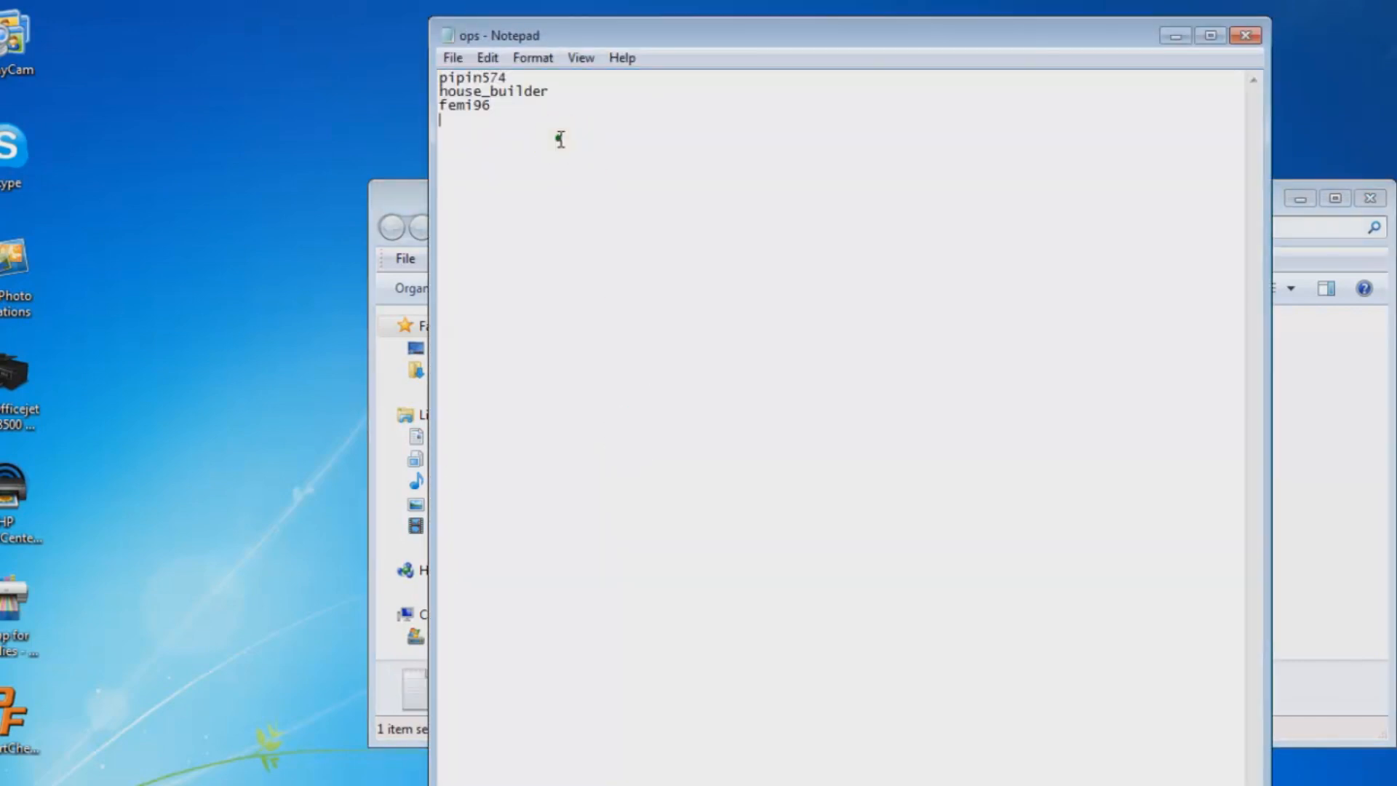
text(b)
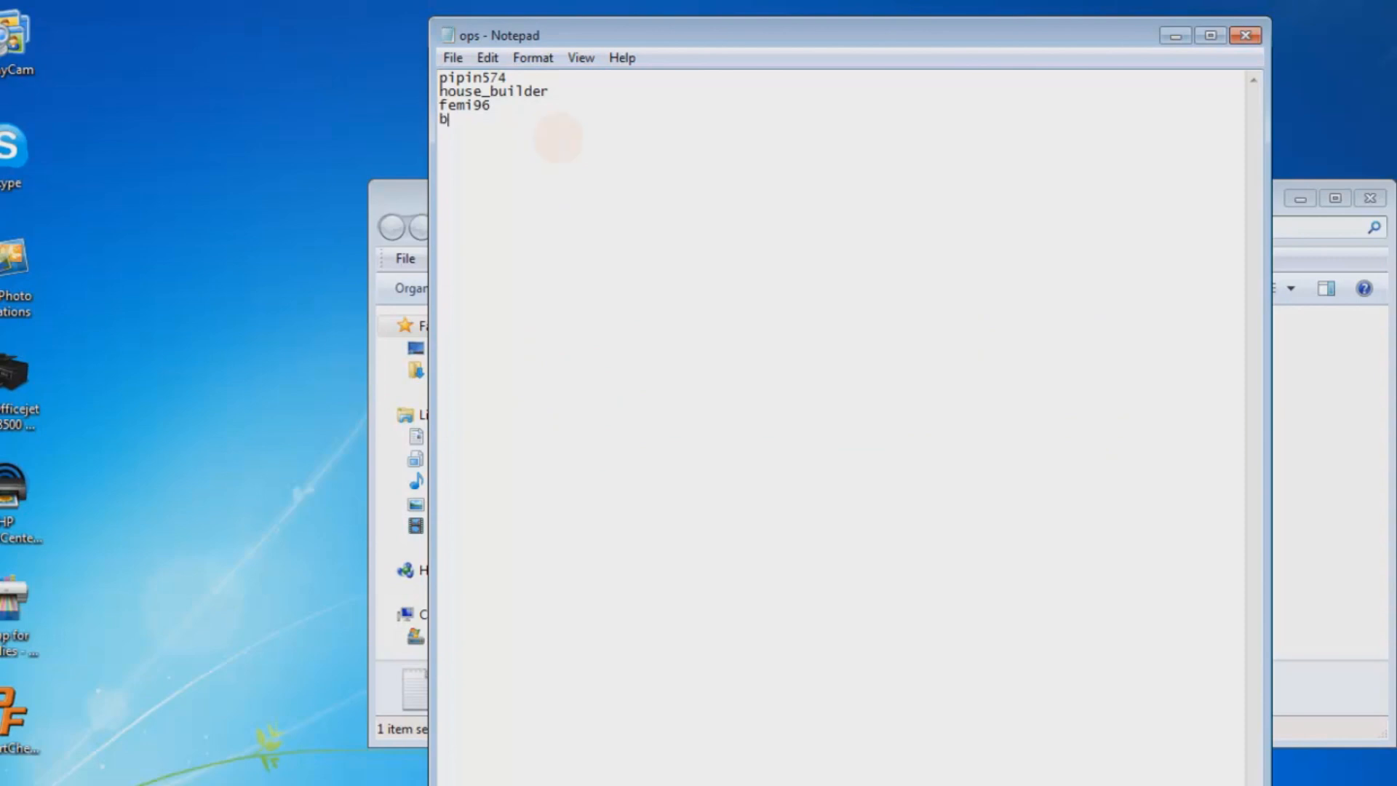
text(ig)
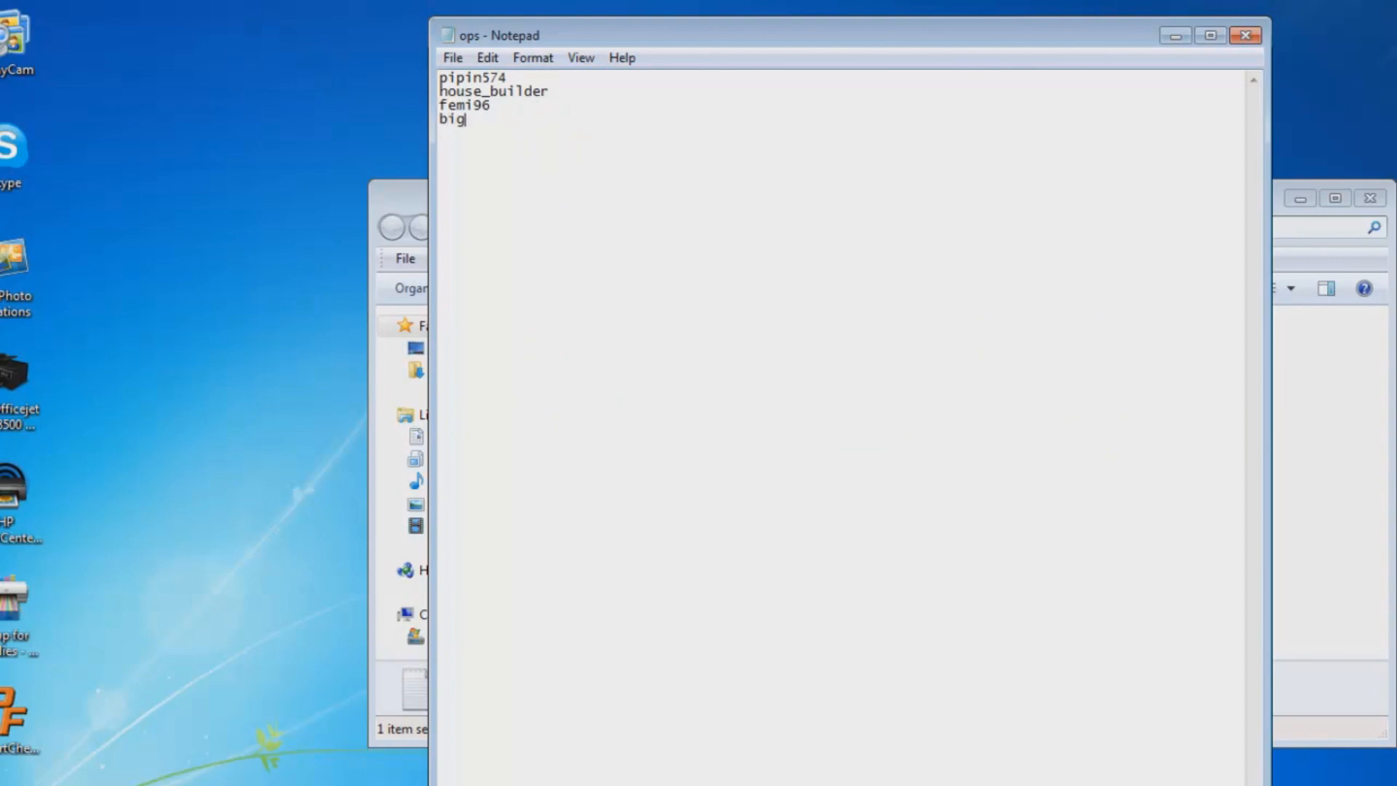
text(R4232)
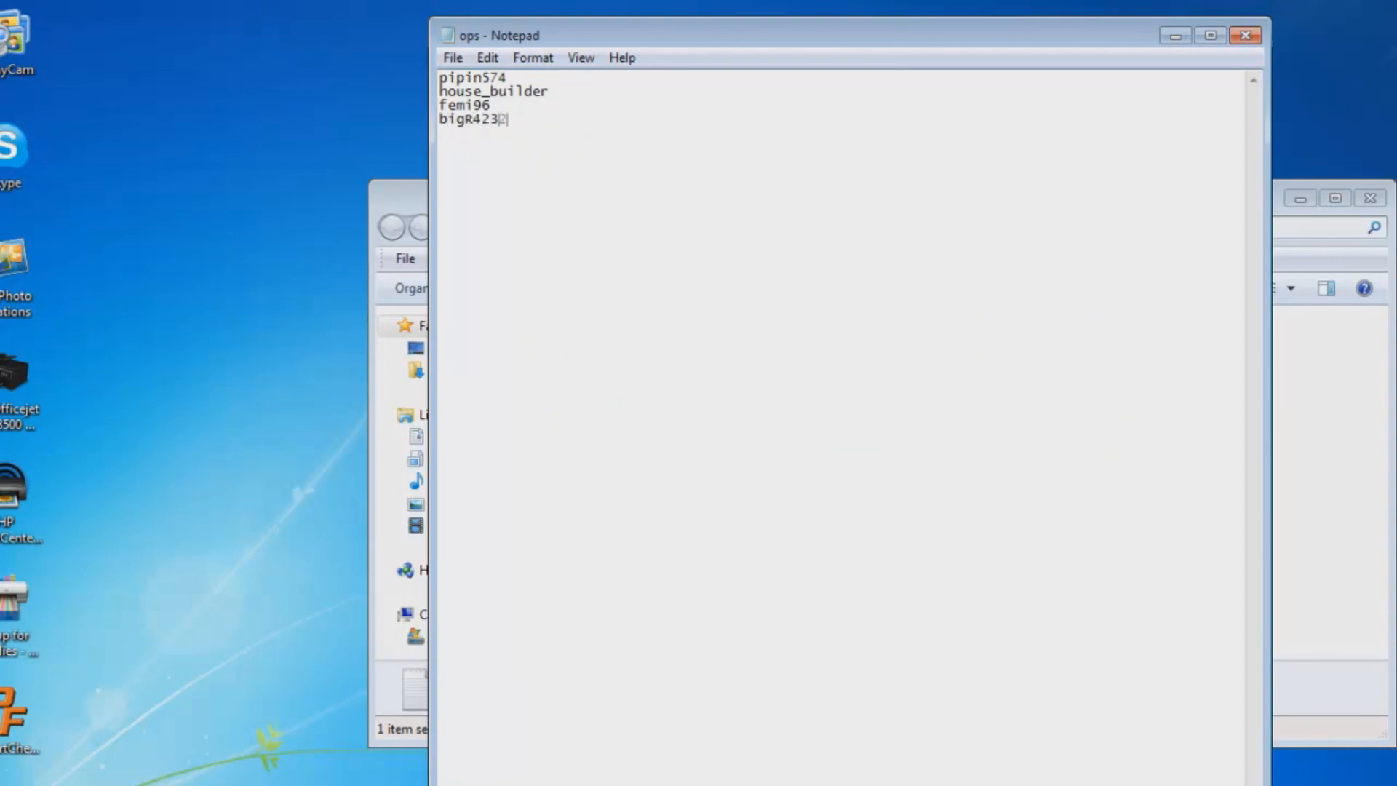
mouse_move(1283, 32)
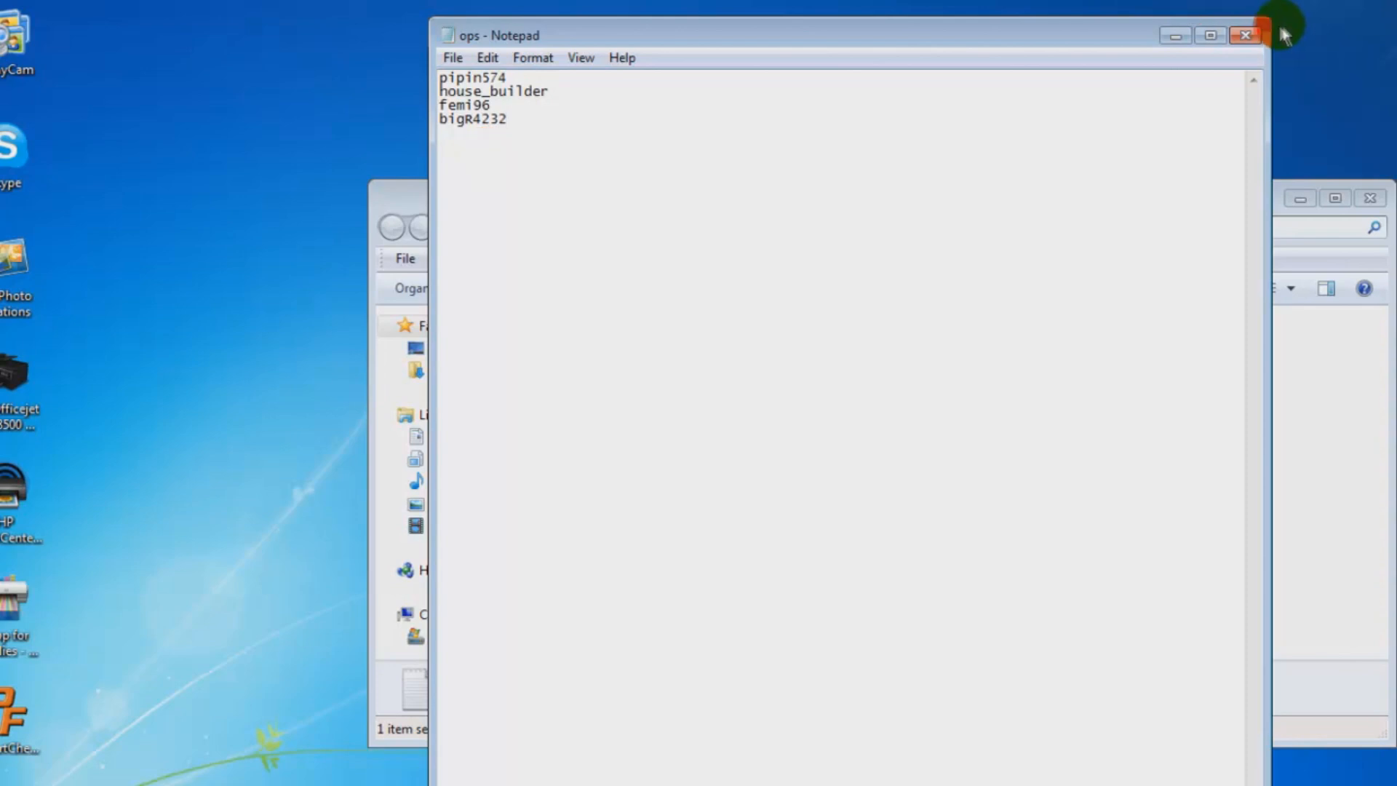
click(1246, 34)
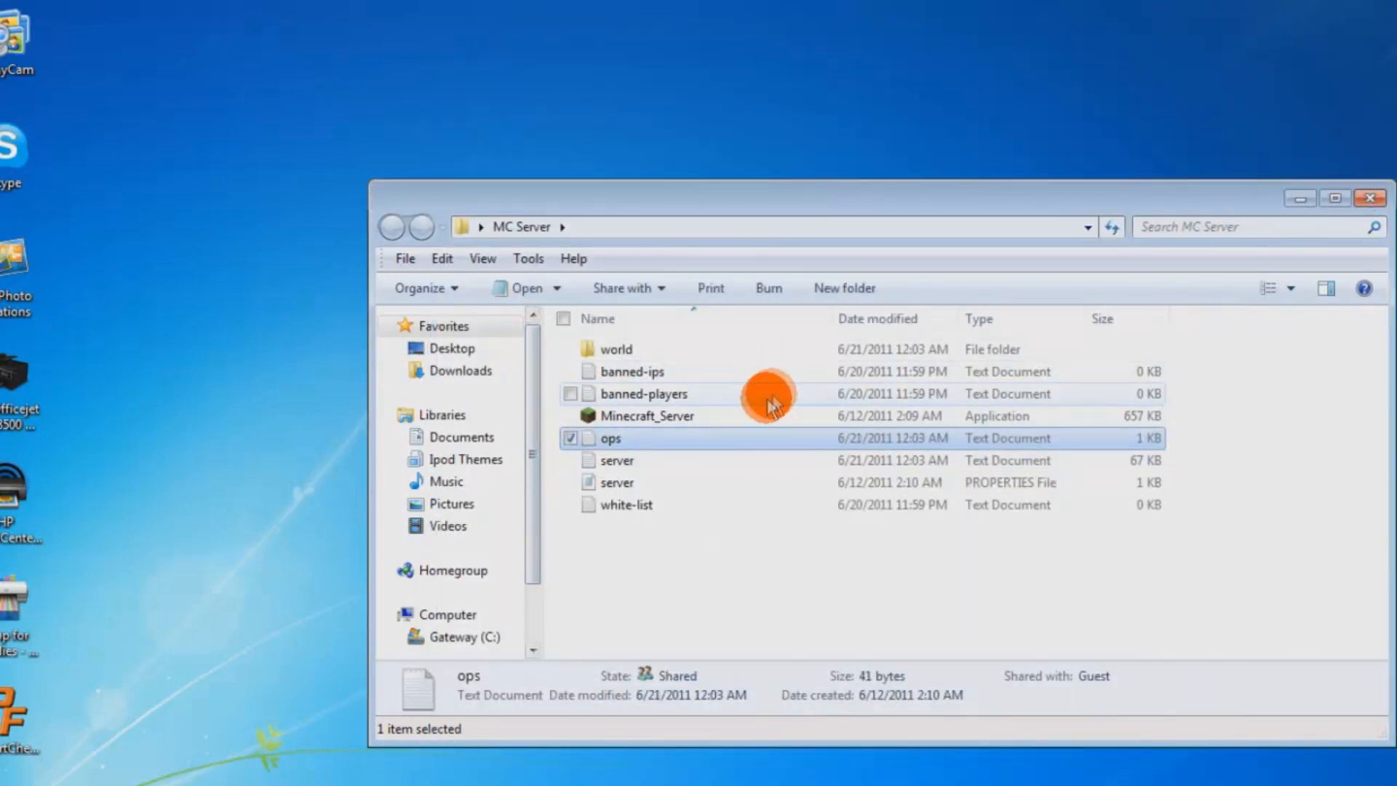
Start Minecraft_Server from the MC Server folder and bring the launcher back up
click(571, 416)
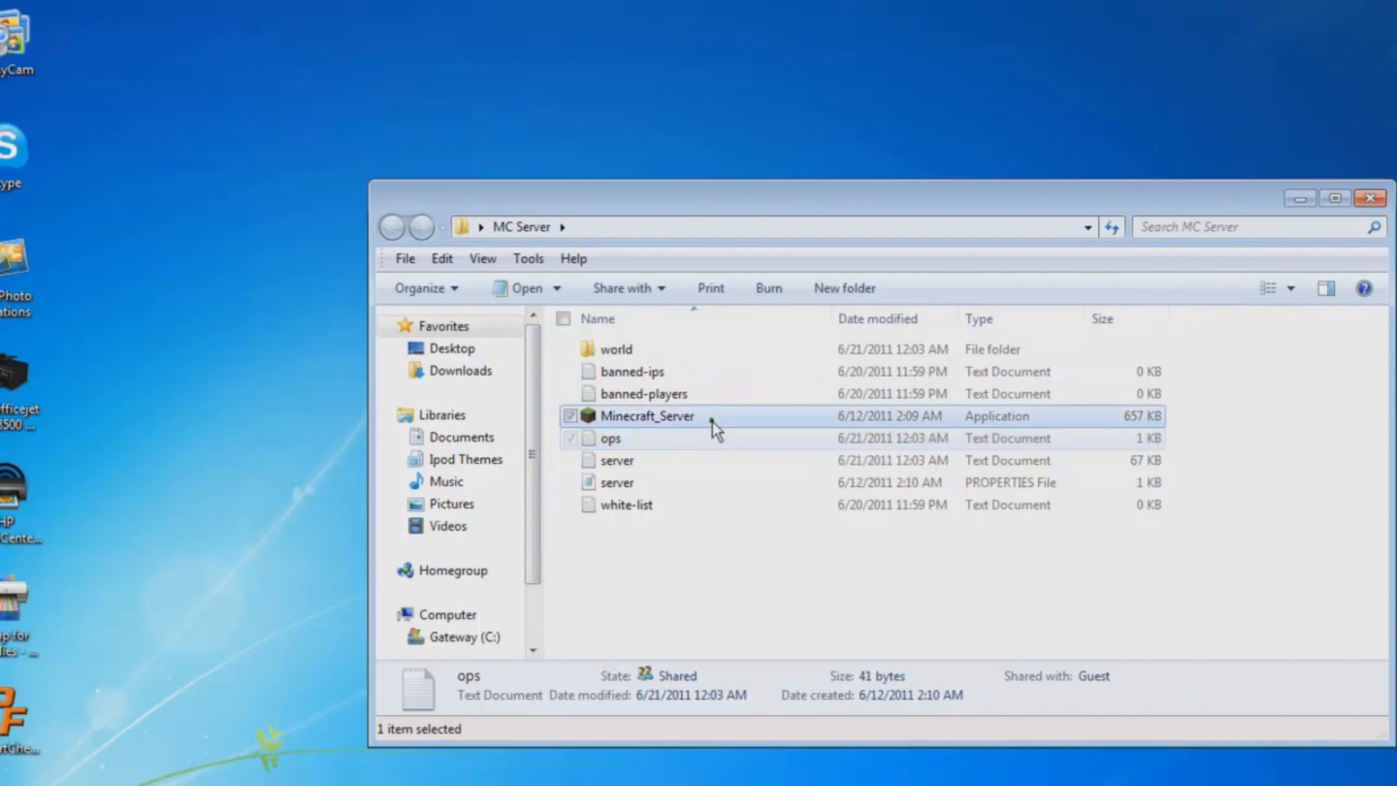
double_click(646, 416)
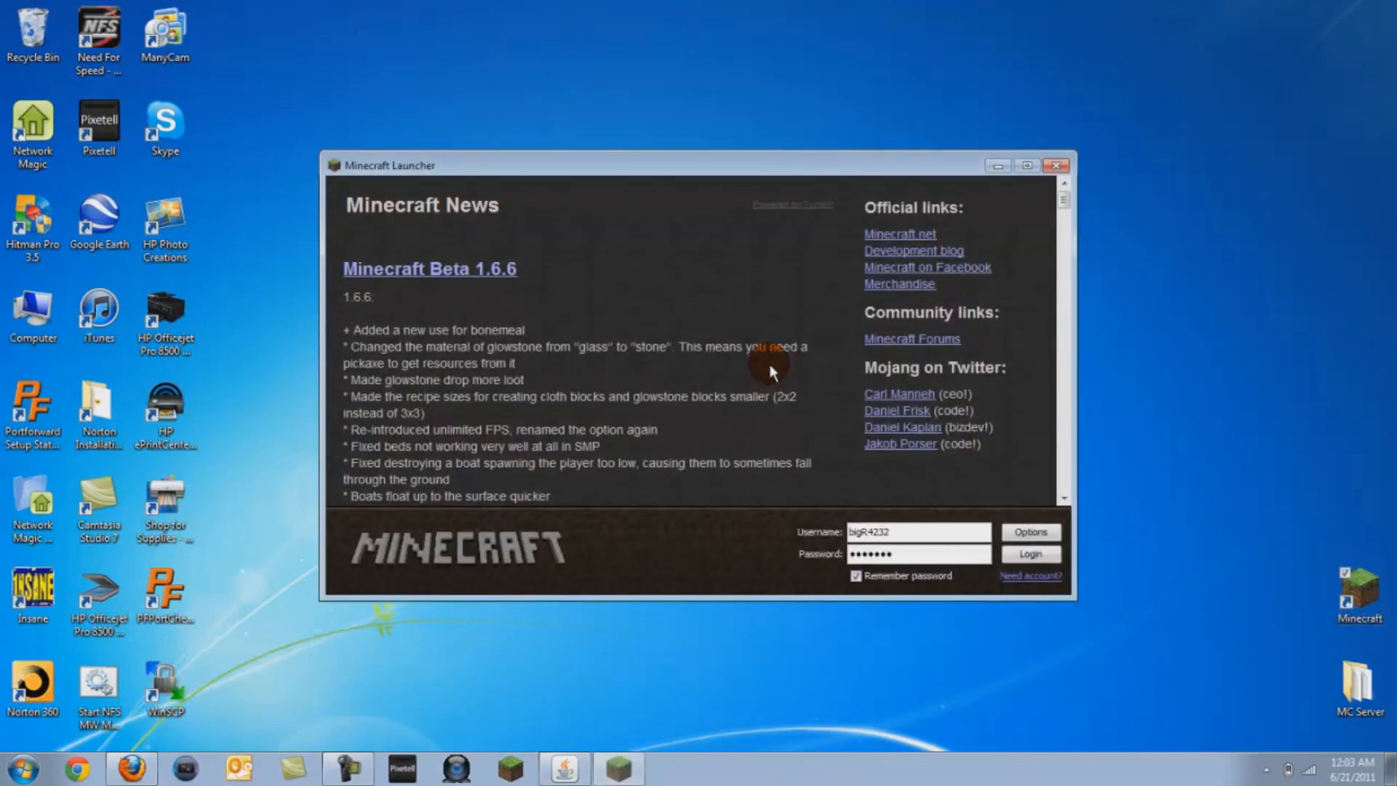
Log in and connect to the multiplayer server at localhost
click(1029, 554)
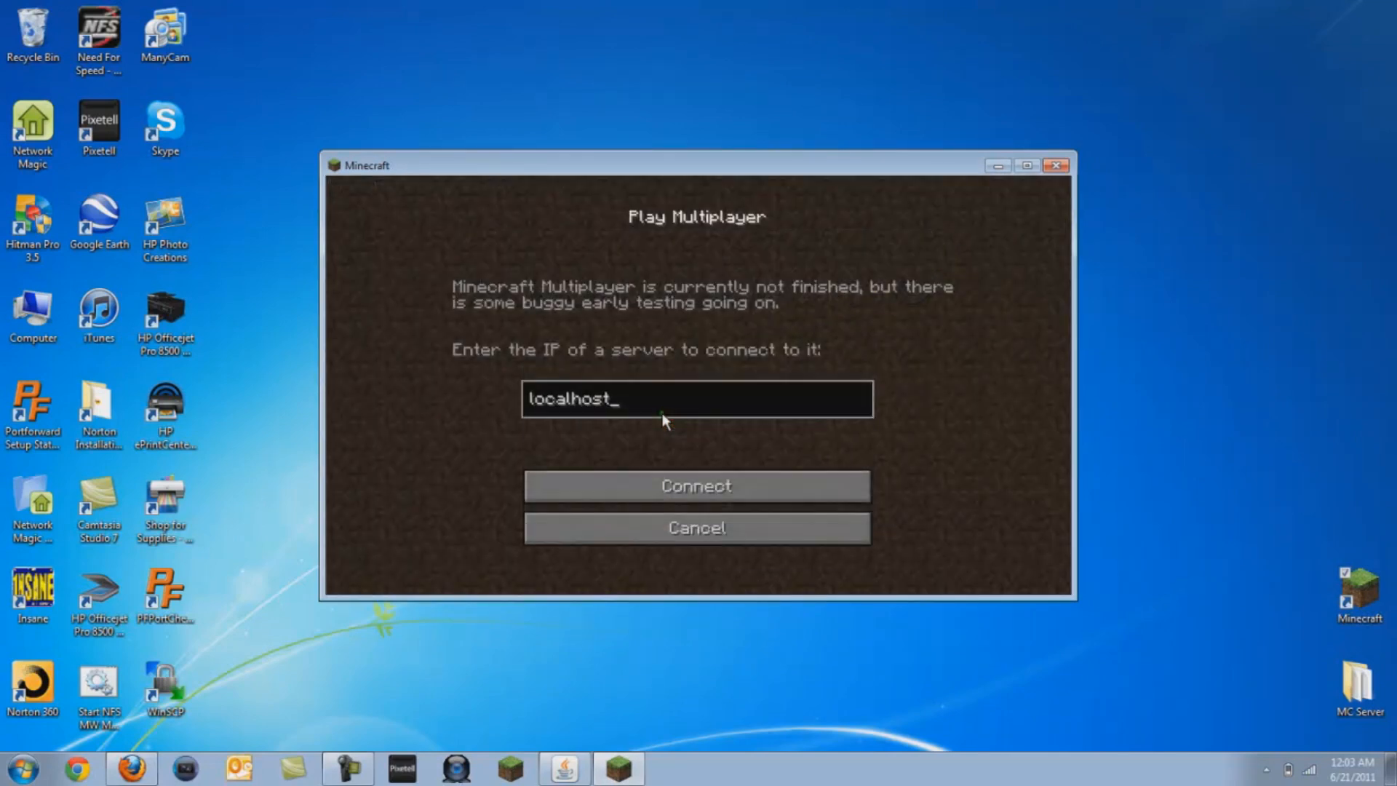
click(696, 485)
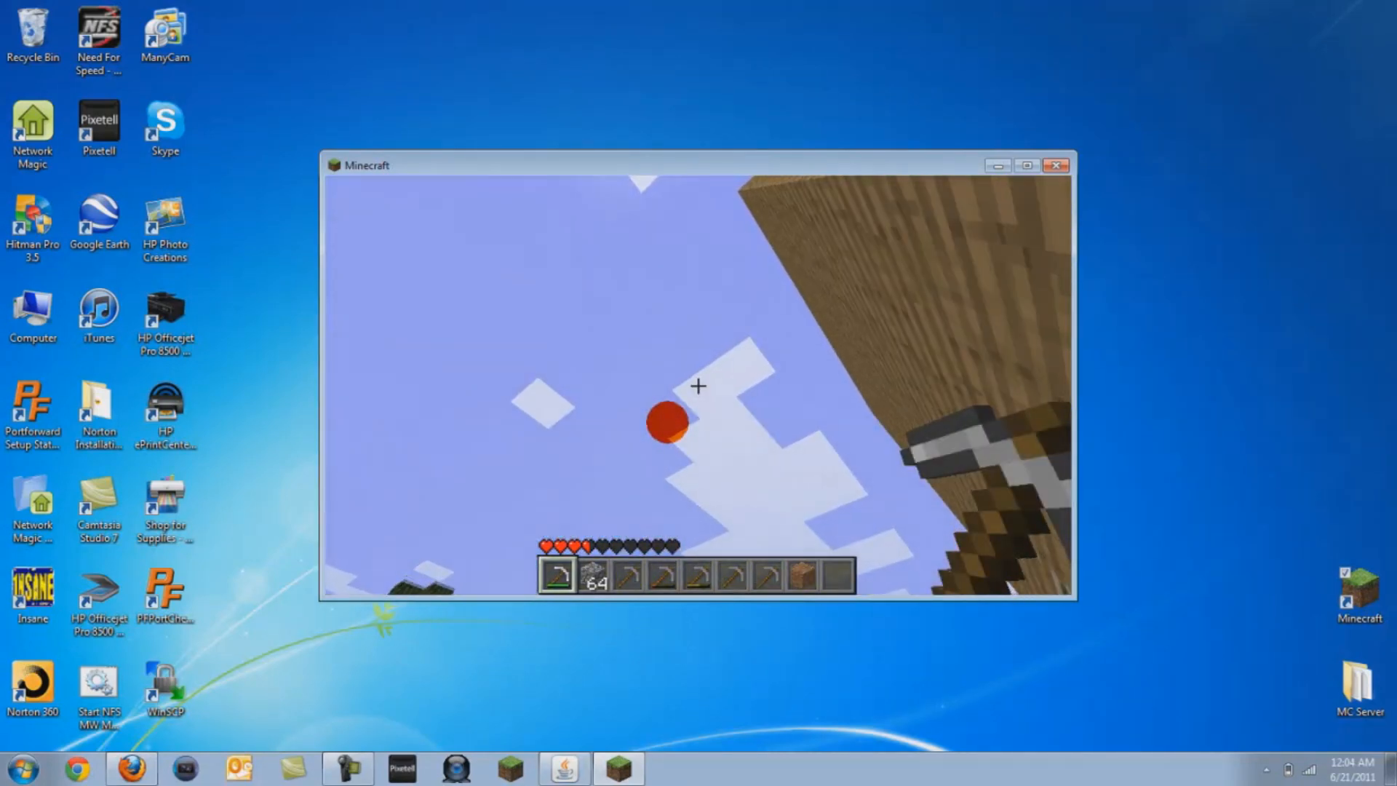
mouse_move(698, 386)
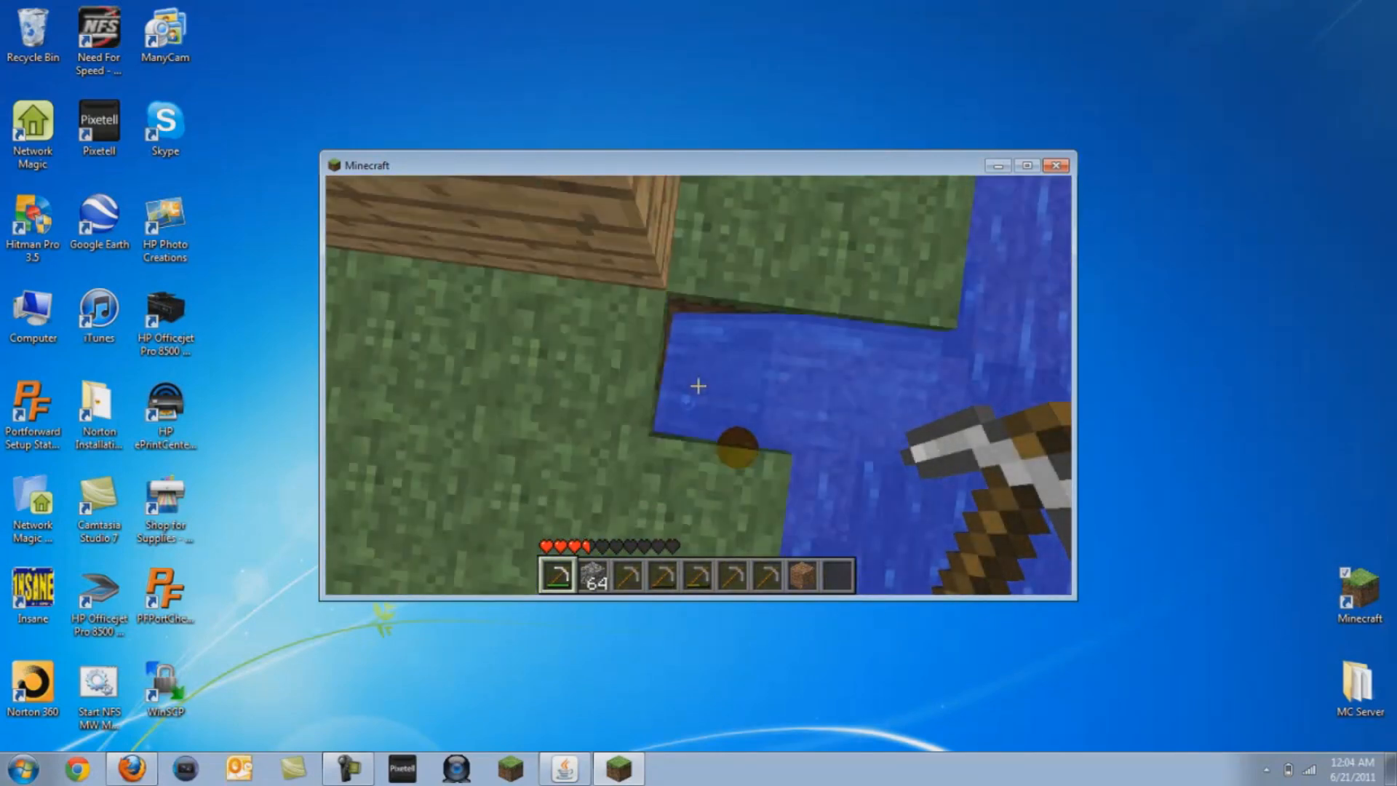